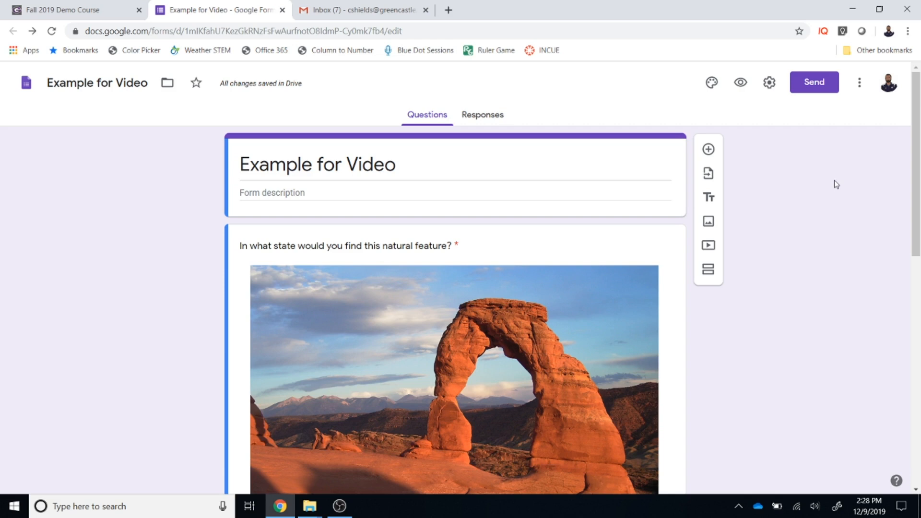
# - Show the shareable link for the 'Example for Video' form in the Send dialog
pyautogui.click(813, 82)
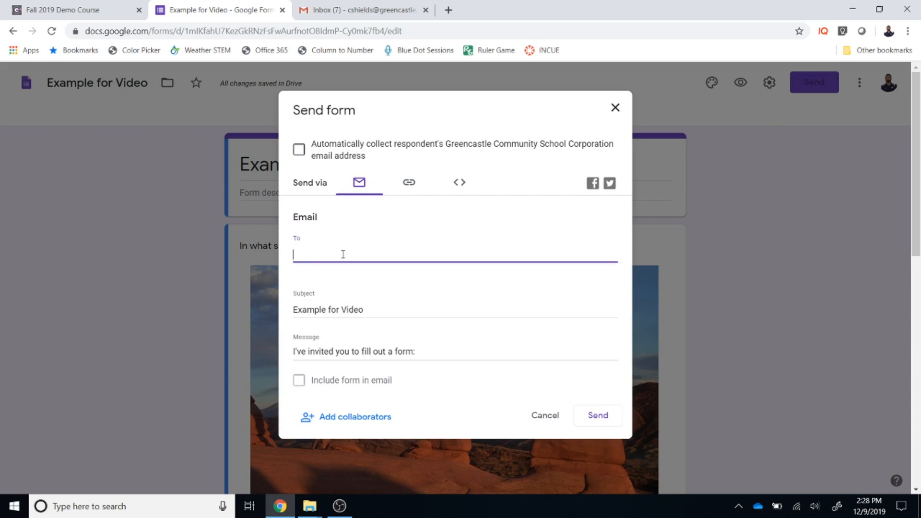
pyautogui.click(332, 351)
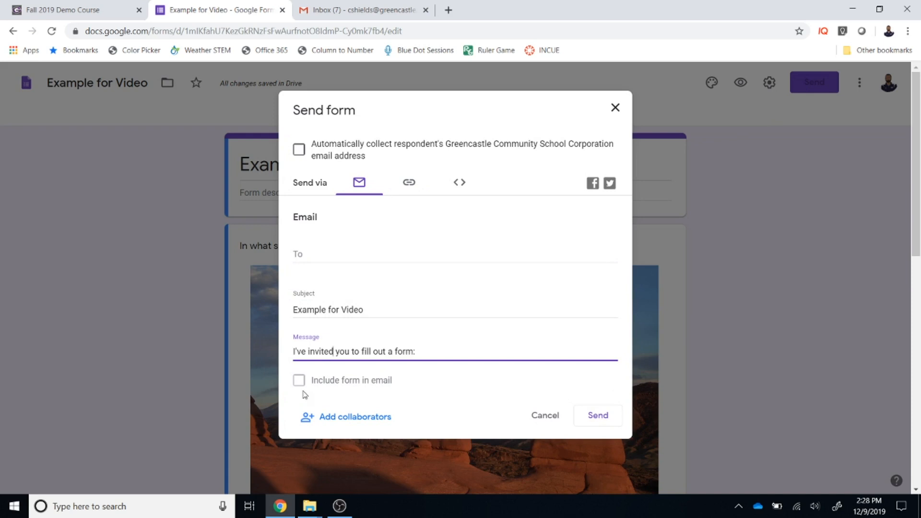
pyautogui.moveTo(409, 182)
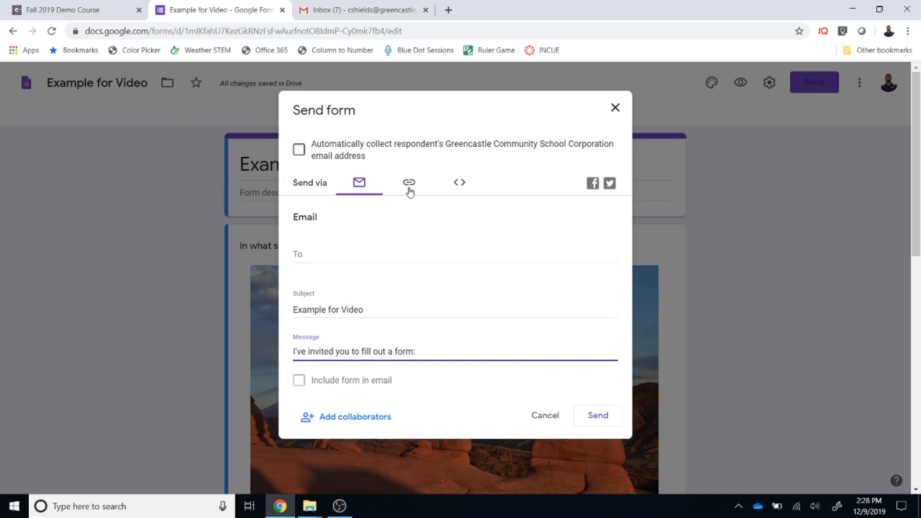
pyautogui.click(409, 182)
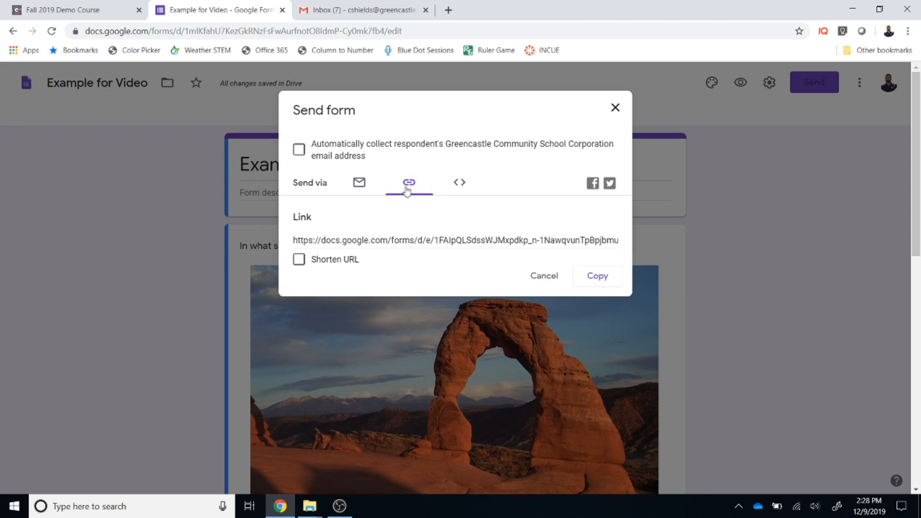
# - Shorten the form link to a forms.gle address, glancing at the embed code before returning
pyautogui.click(299, 259)
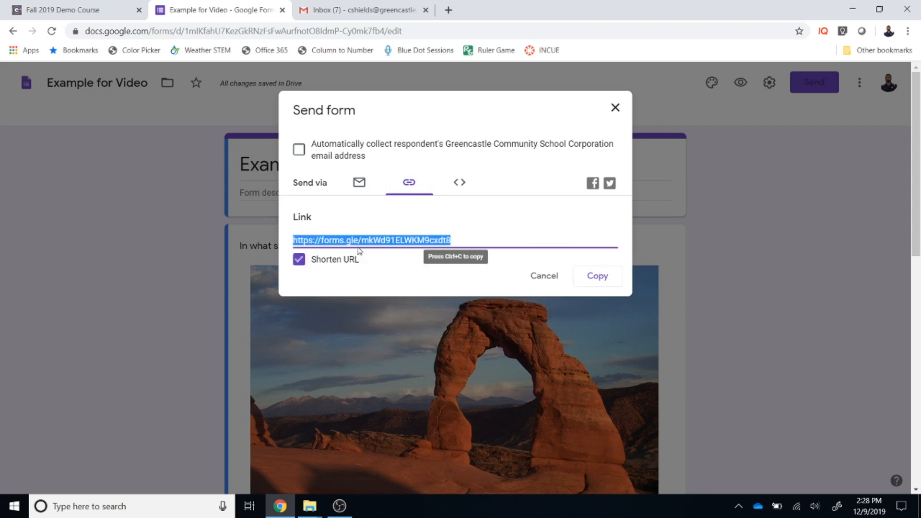
pyautogui.moveTo(502, 217)
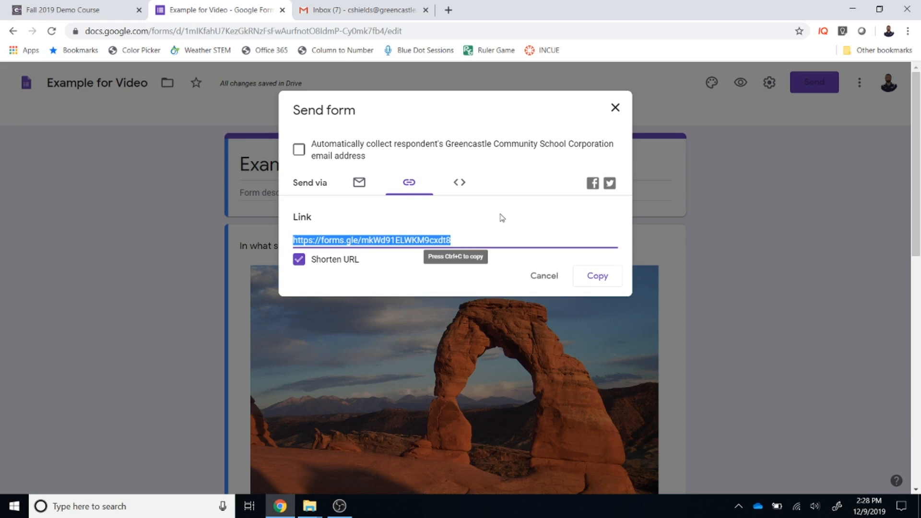
pyautogui.click(458, 182)
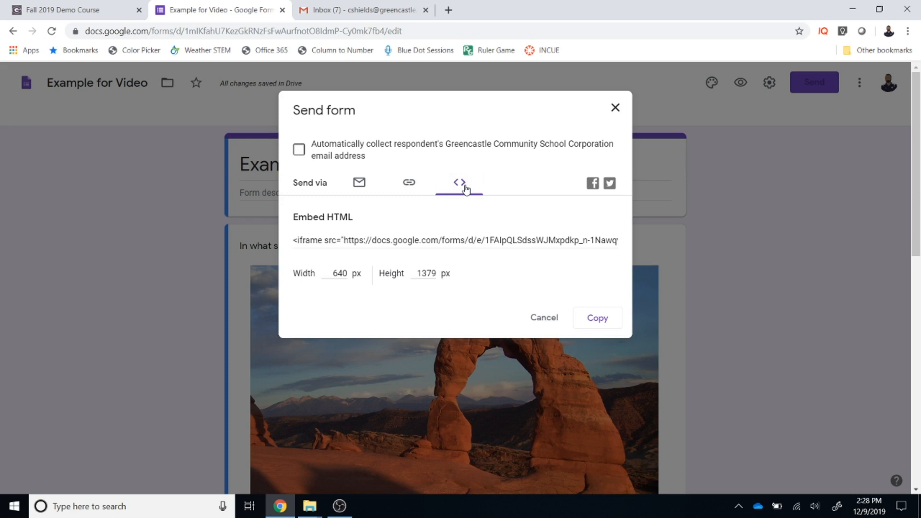
pyautogui.click(409, 182)
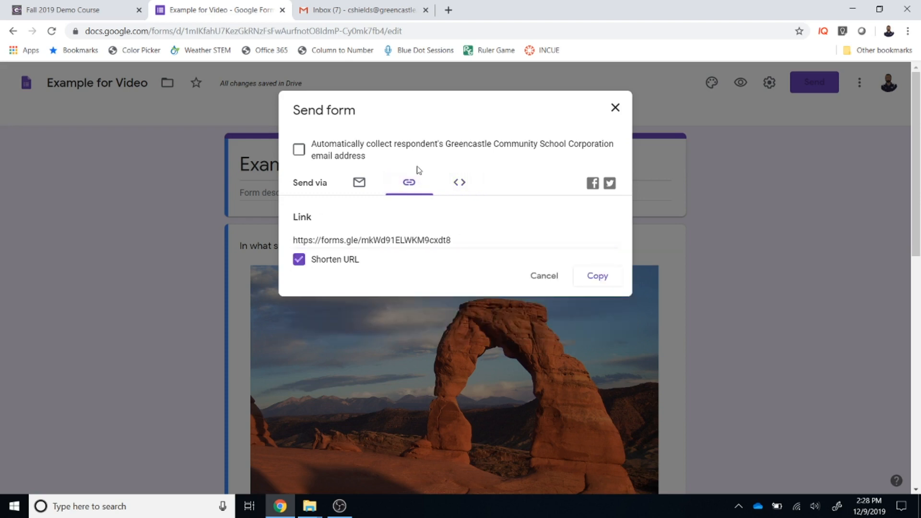
pyautogui.click(67, 10)
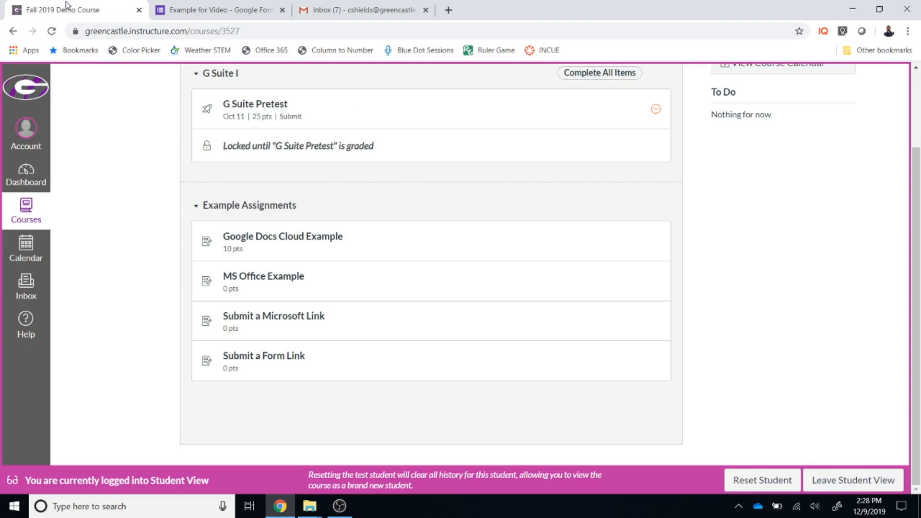
pyautogui.moveTo(258, 359)
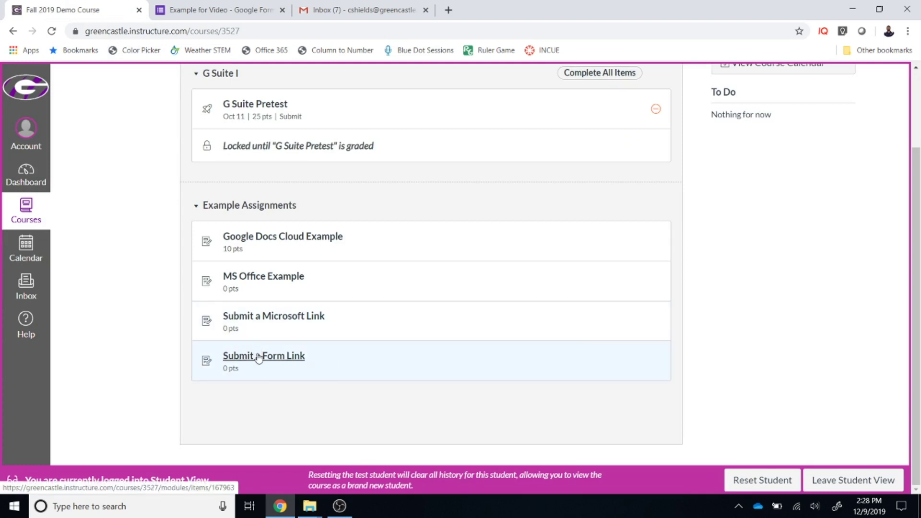
pyautogui.click(264, 356)
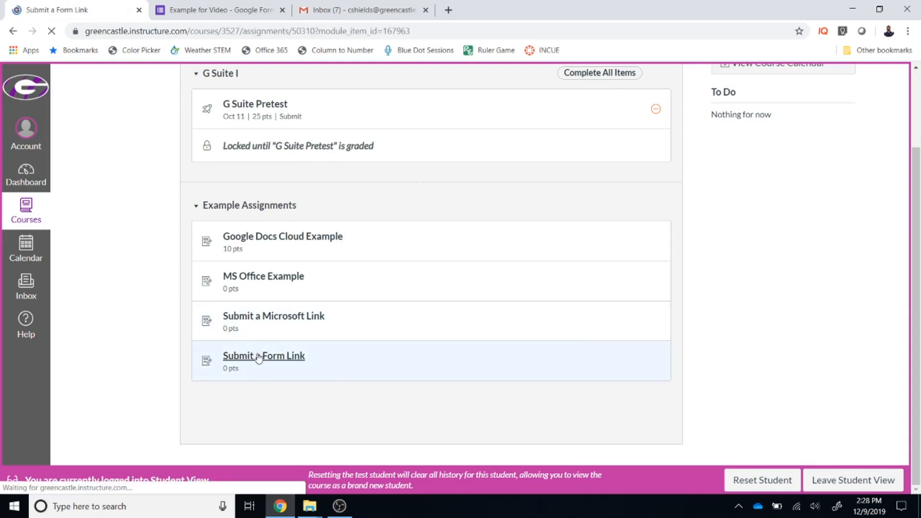
pyautogui.click(263, 355)
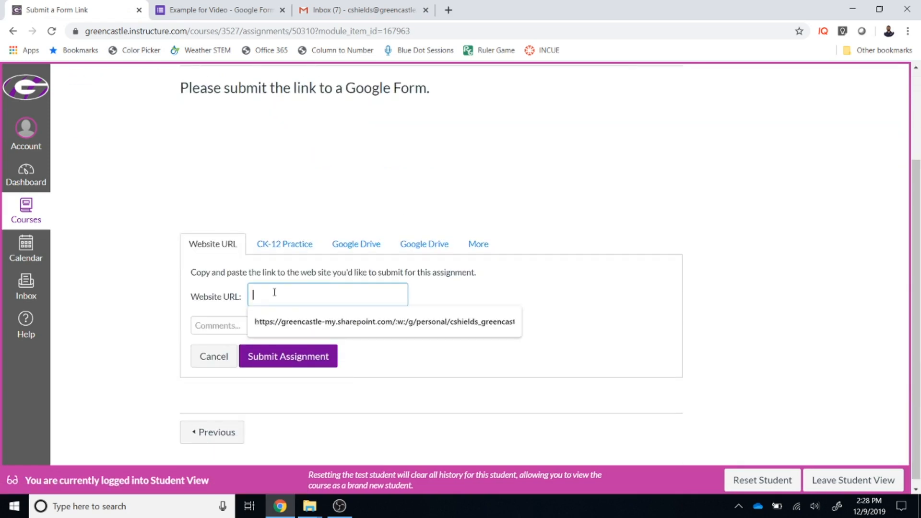
pyautogui.write('https://forms.gle/mkWd91ELWKM9cxdt8')
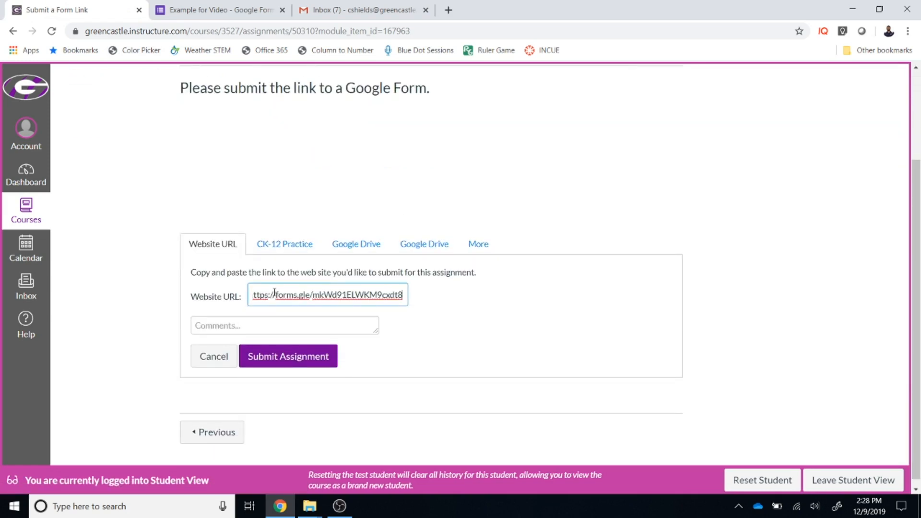
pyautogui.click(288, 356)
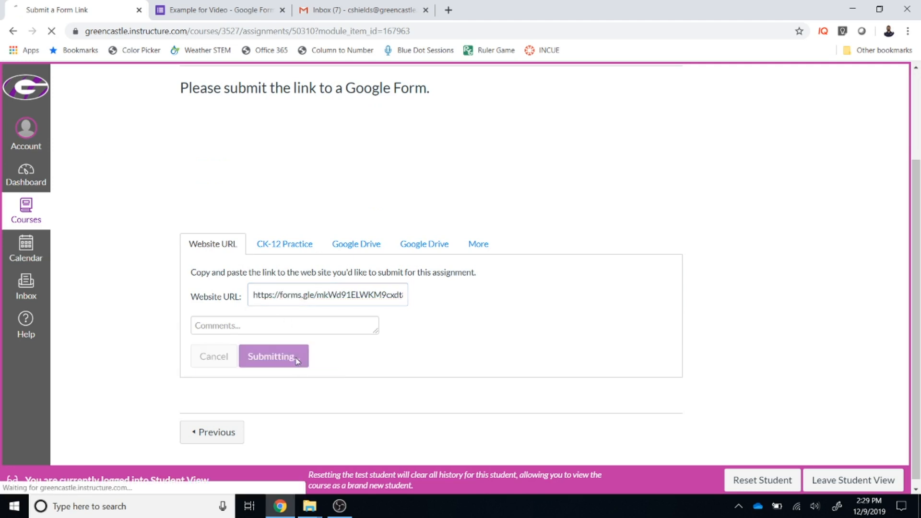
pyautogui.click(273, 356)
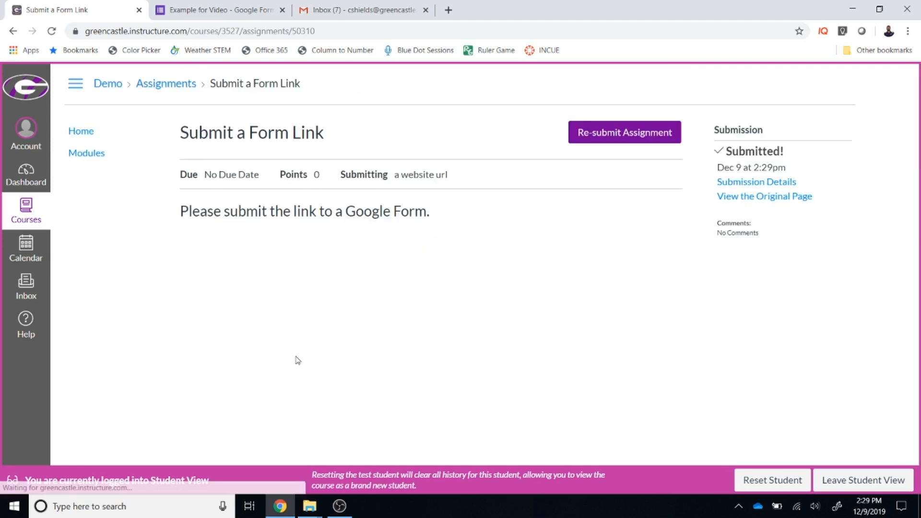
pyautogui.click(219, 10)
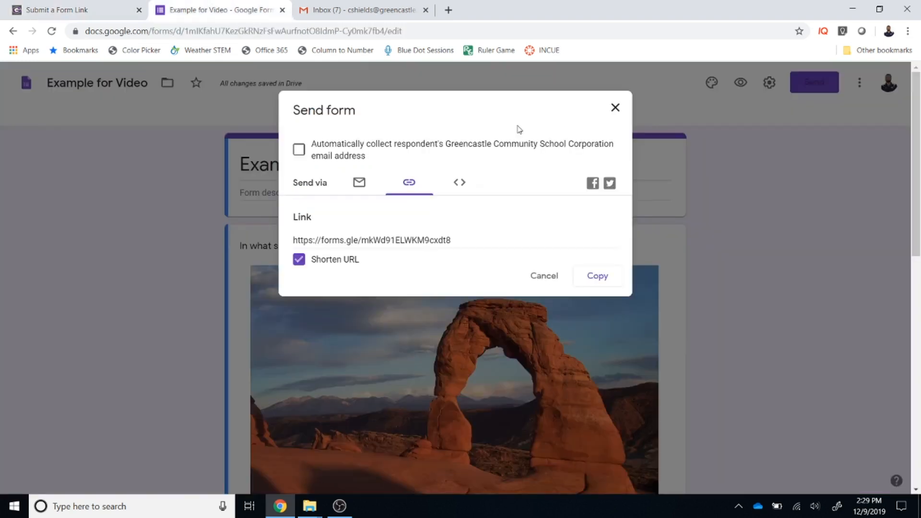
# - Close the Send dialog and preview 'Example for Video' as respondents see it
pyautogui.click(615, 107)
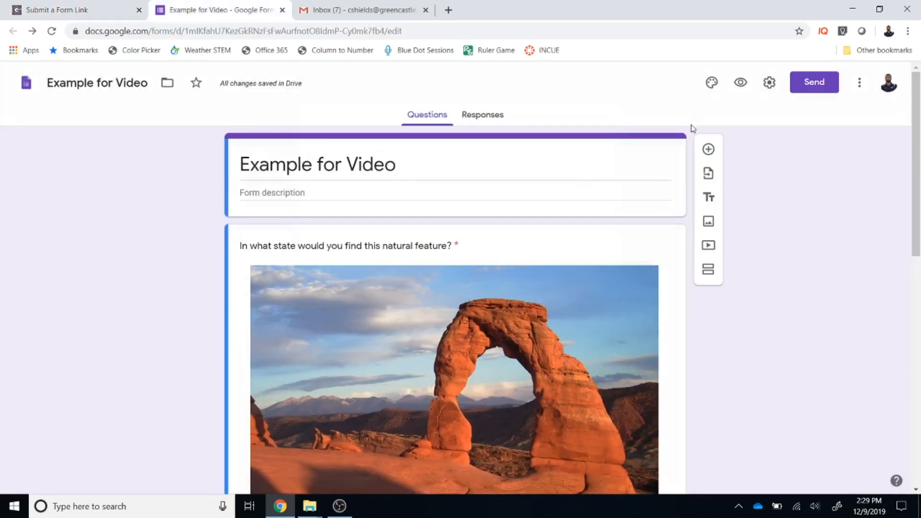
pyautogui.click(741, 82)
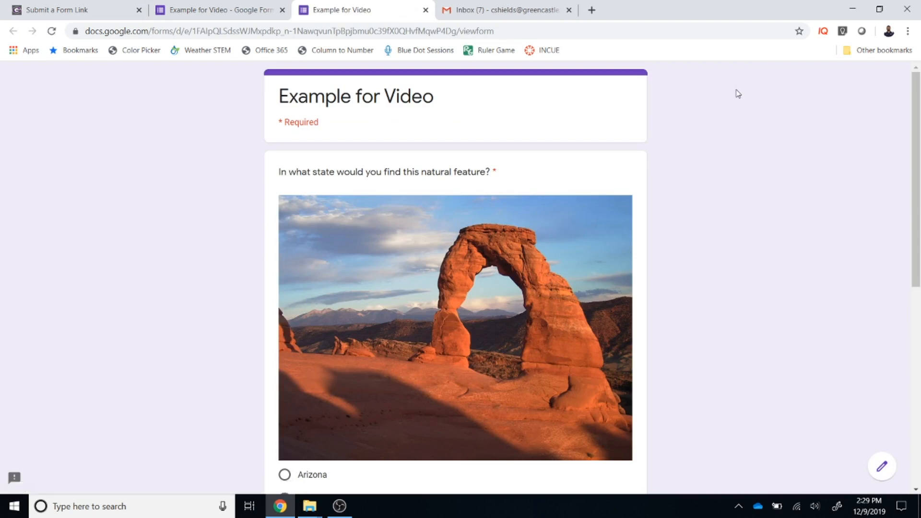